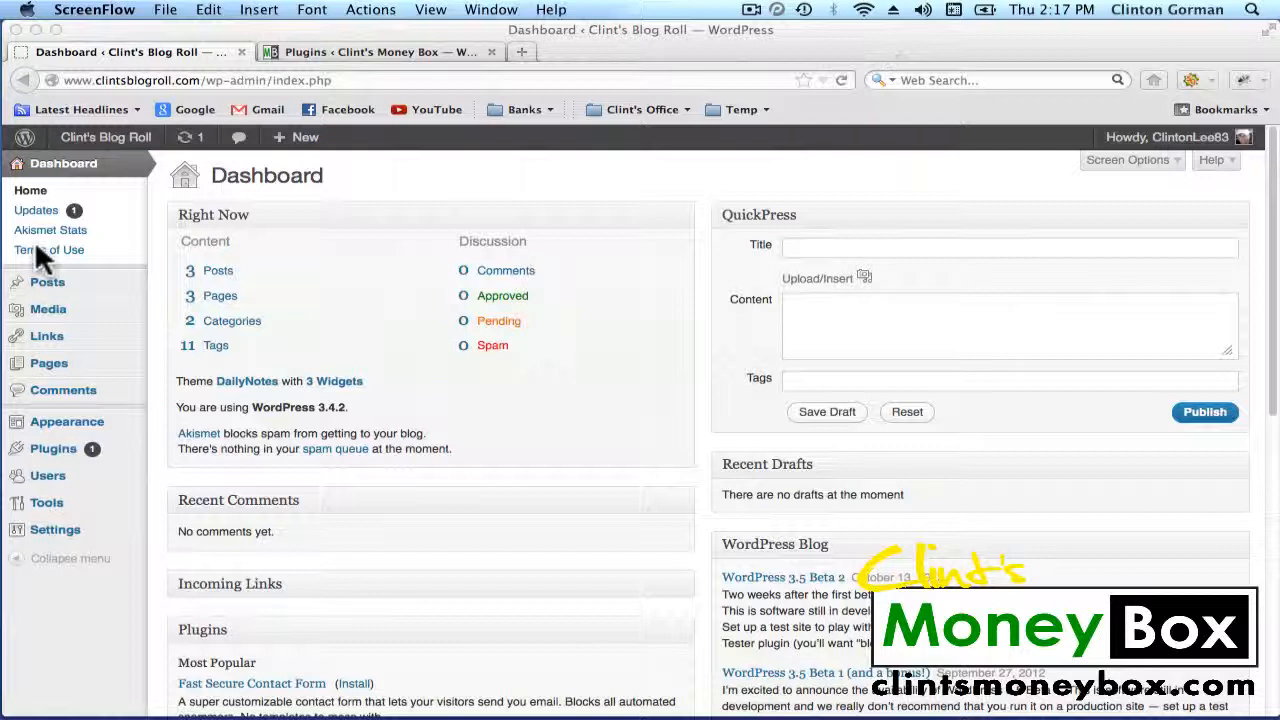
mouse_move(55, 465)
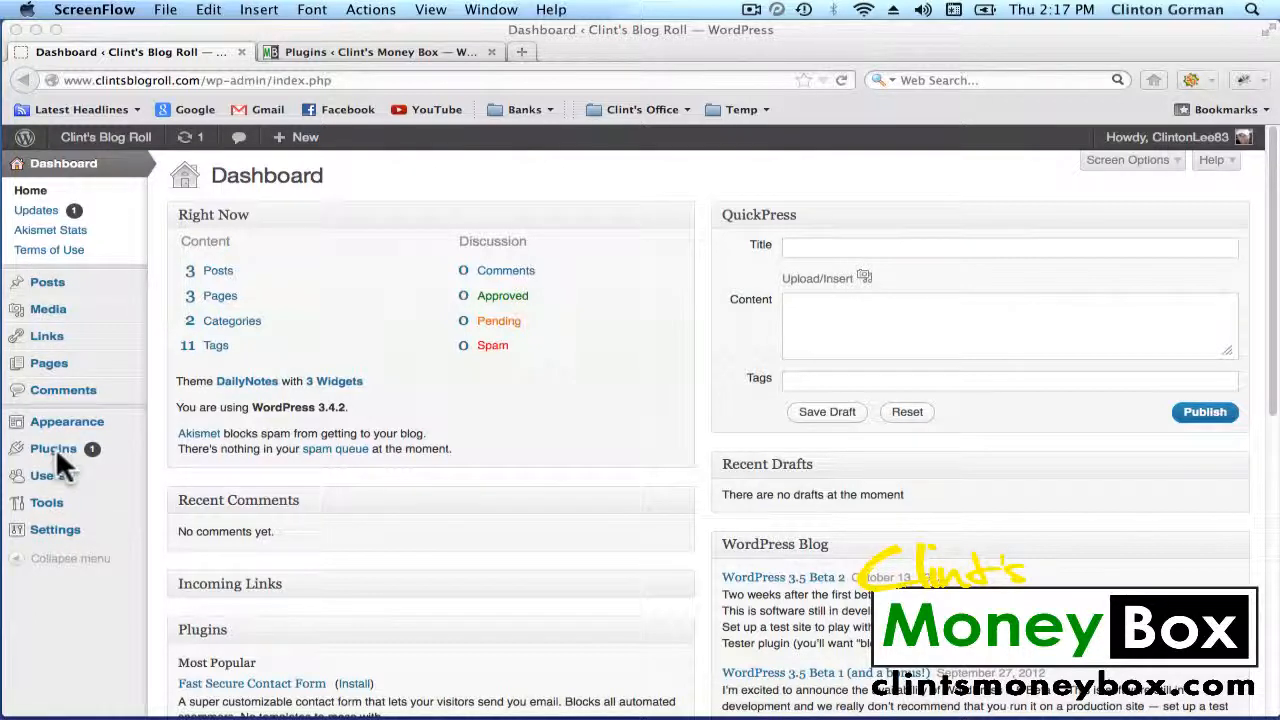
Go to Plugins > Add New from the admin sidebar
left_click(53, 448)
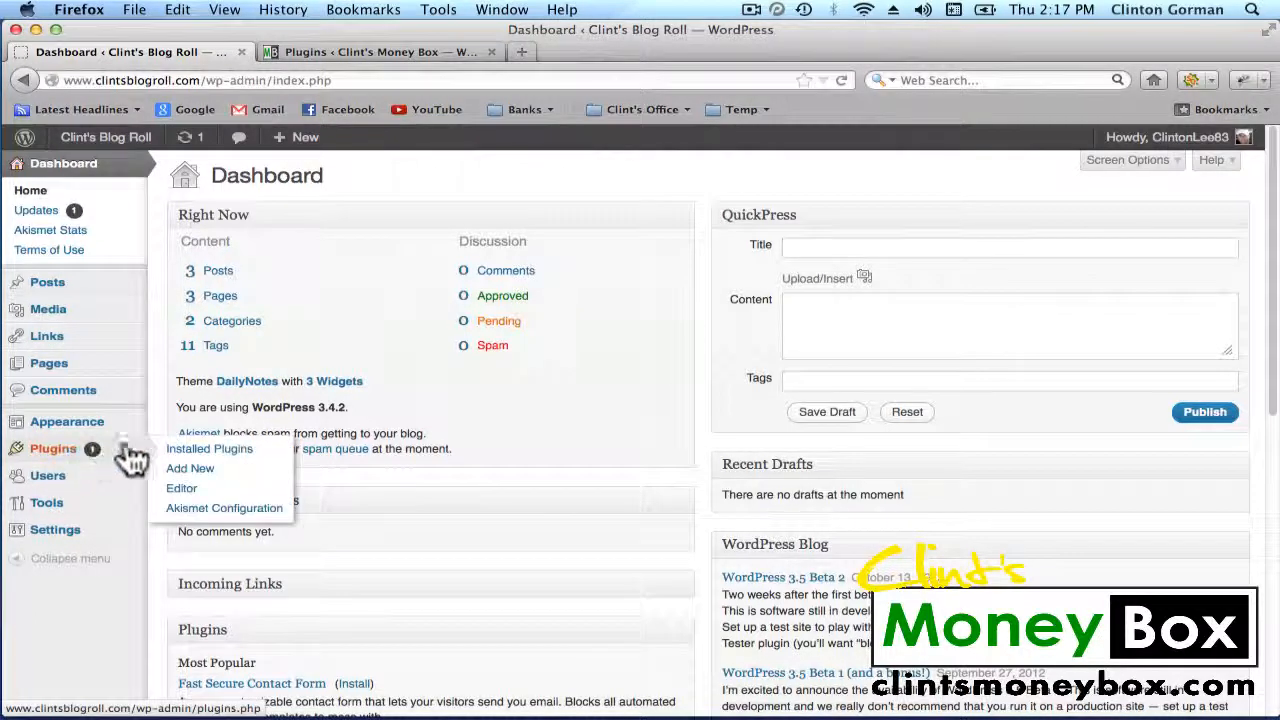
left_click(190, 468)
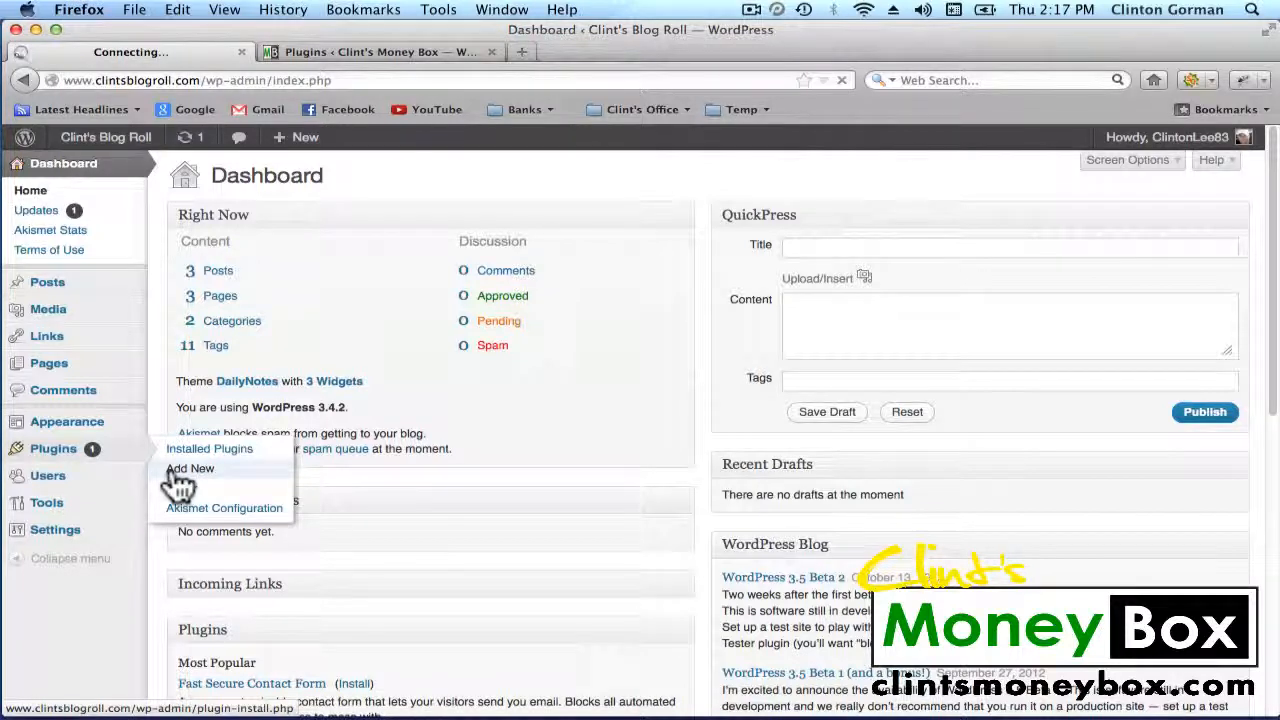
Search the plugin directory for 'google xml'
left_click(190, 468)
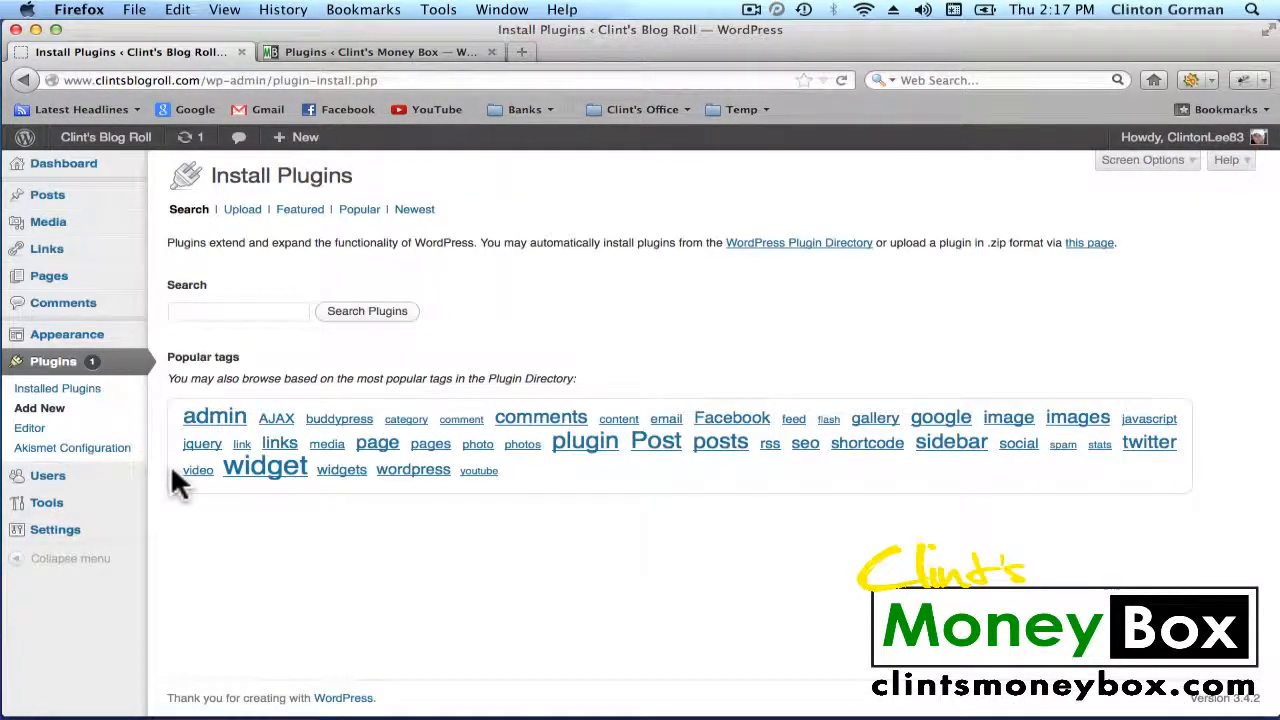
mouse_move(356, 378)
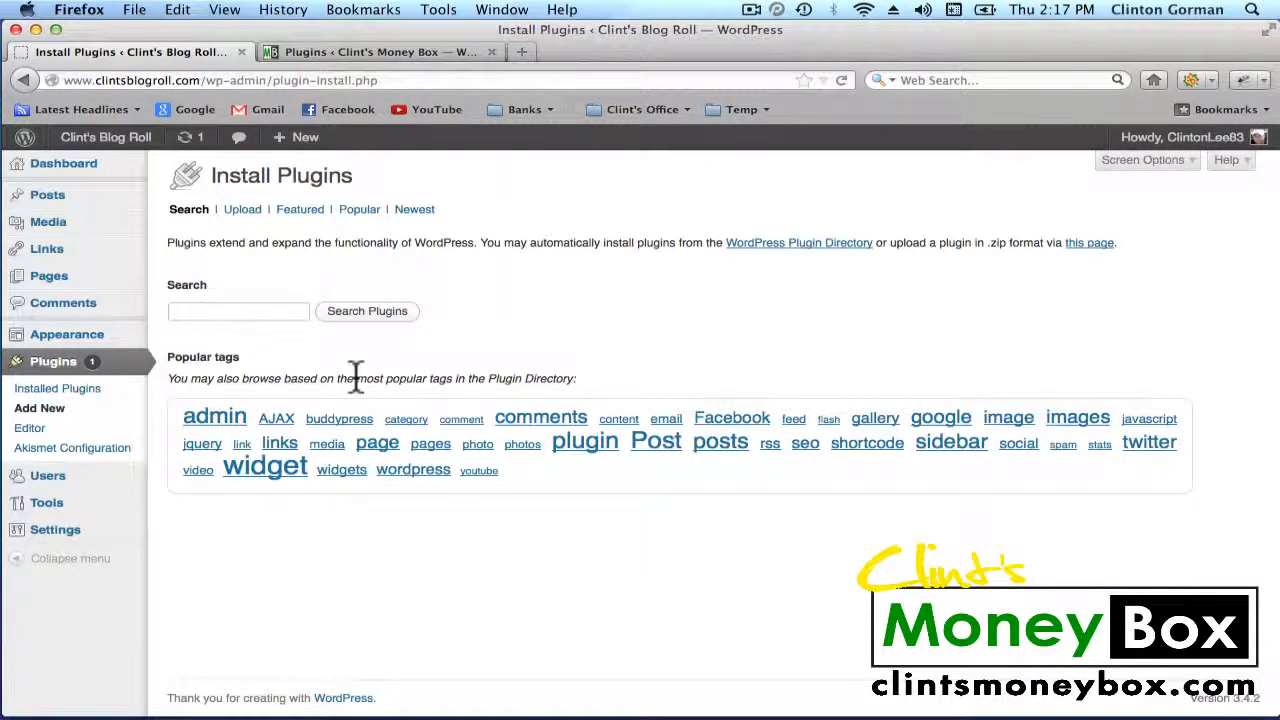
type("google")
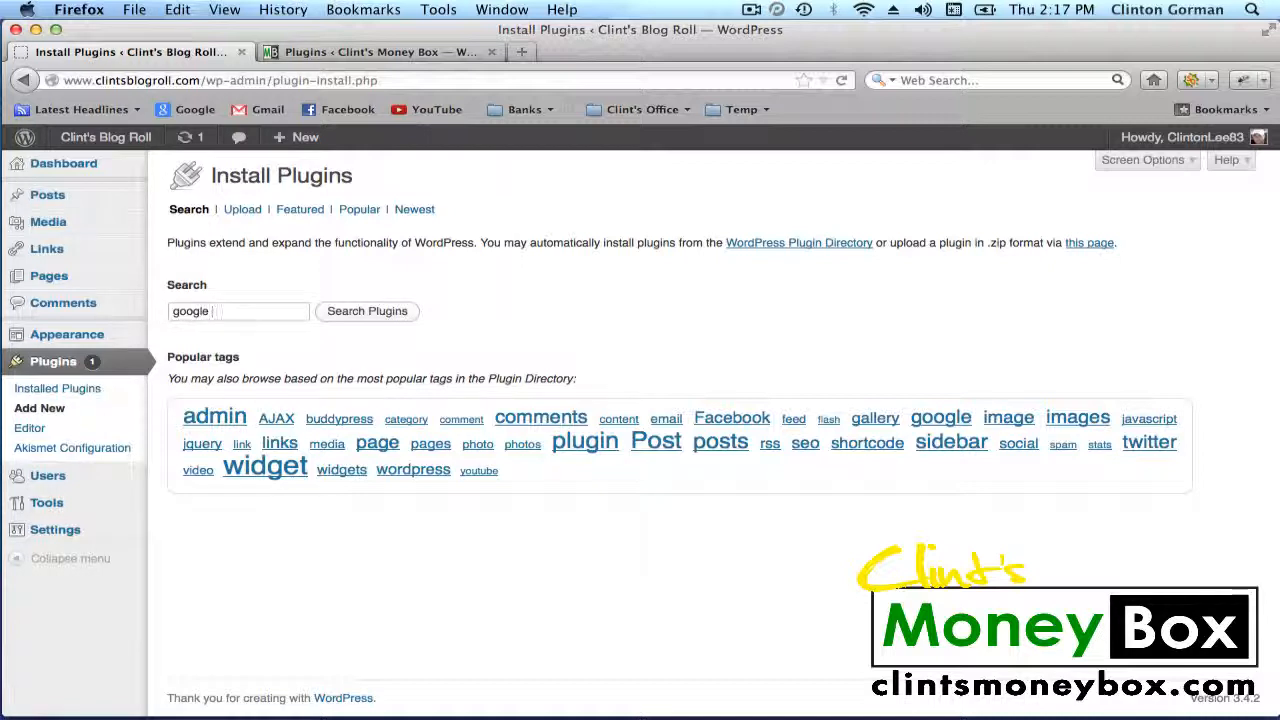
type("xml")
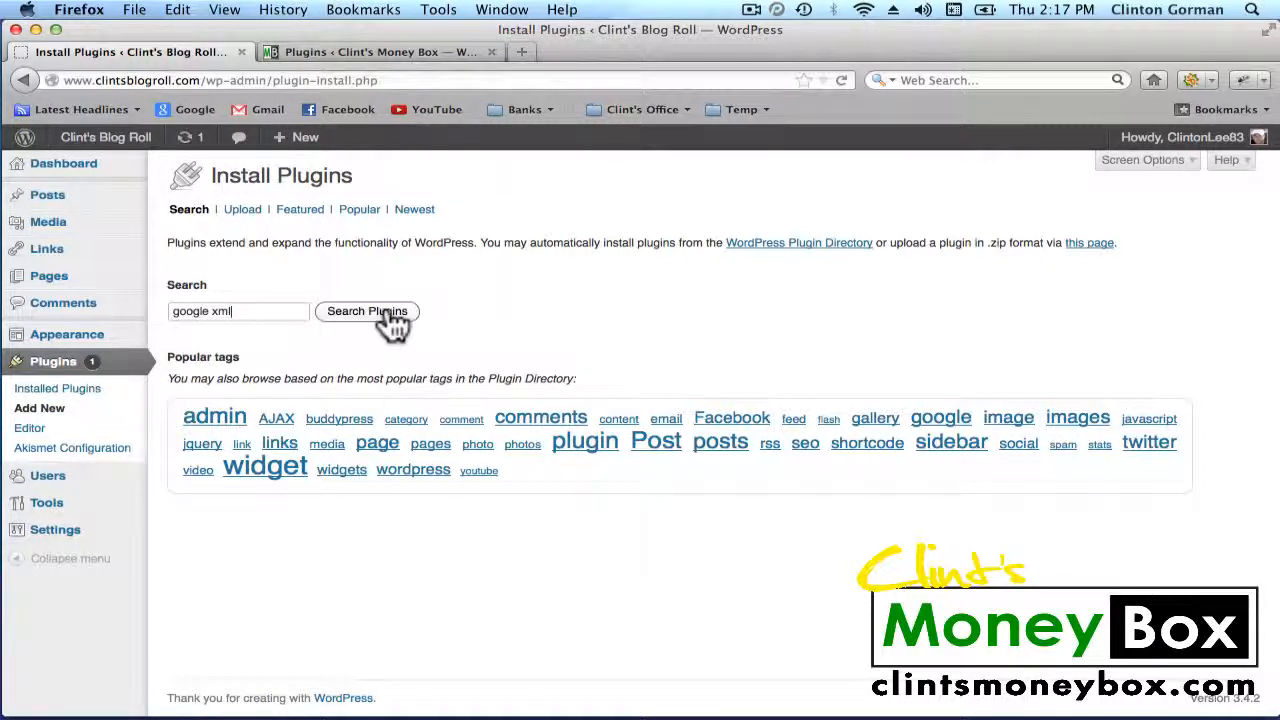
left_click(366, 311)
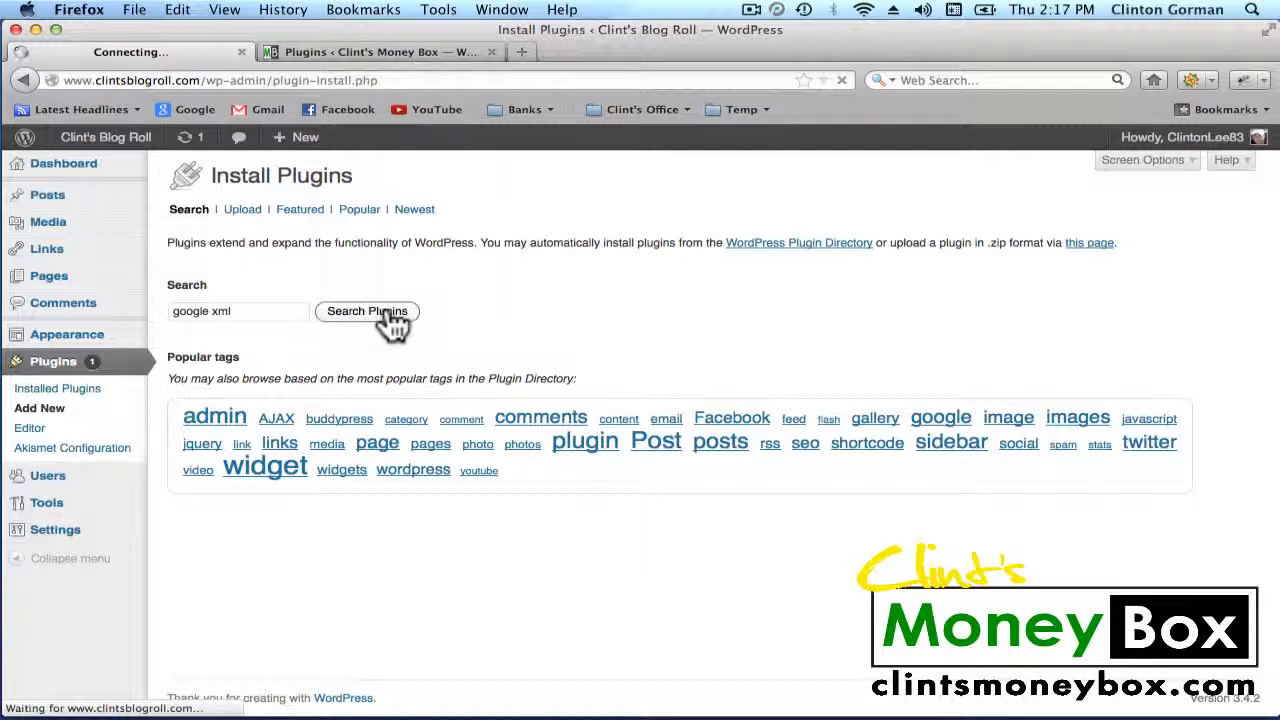
left_click(367, 311)
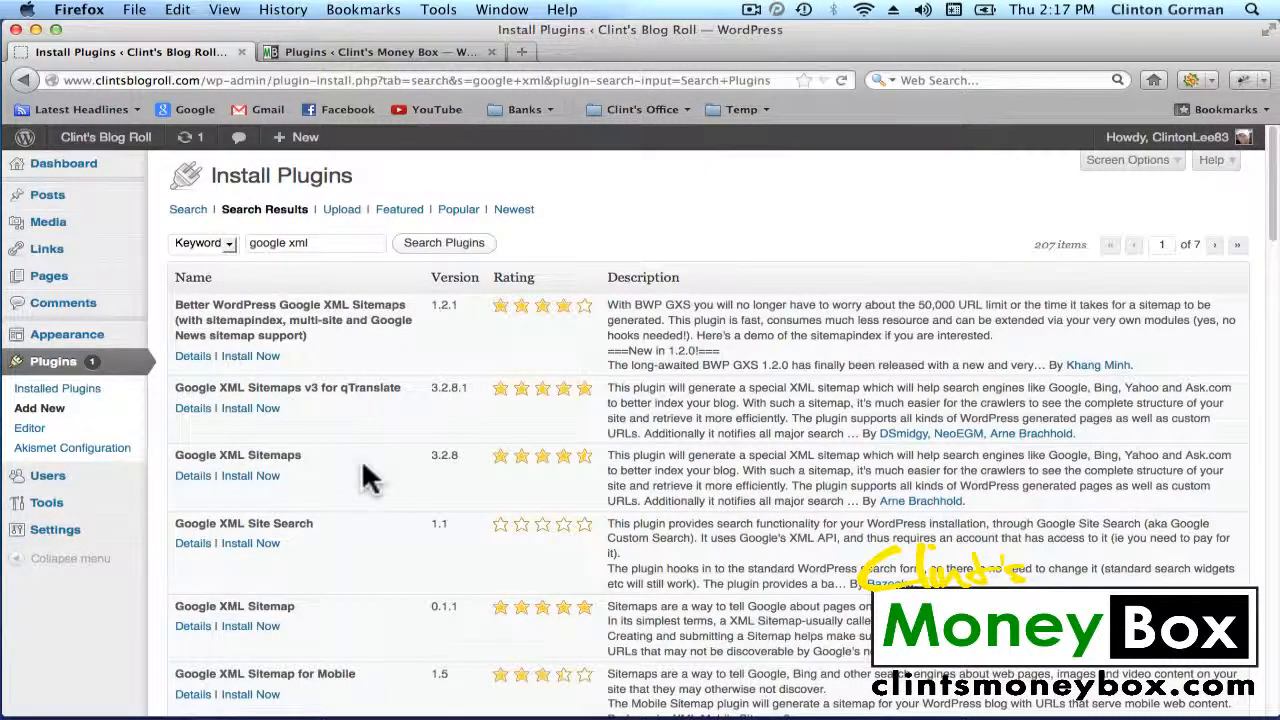
mouse_move(920, 501)
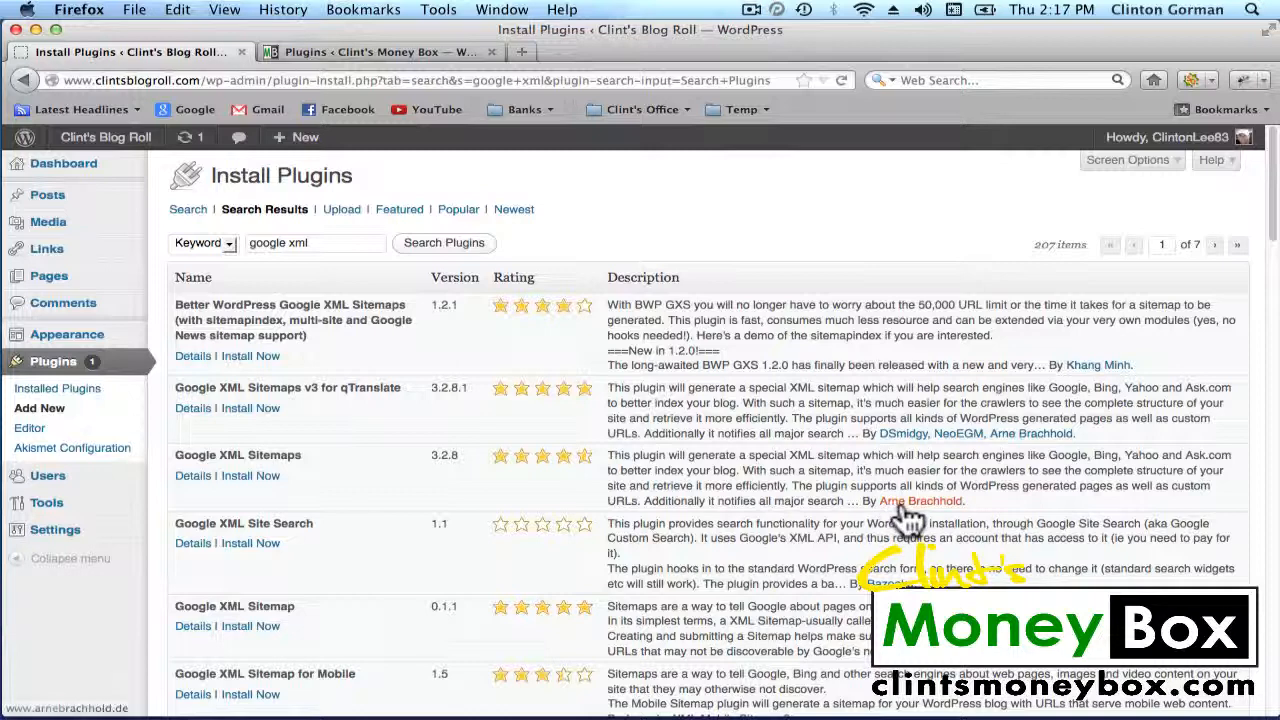
mouse_move(285, 490)
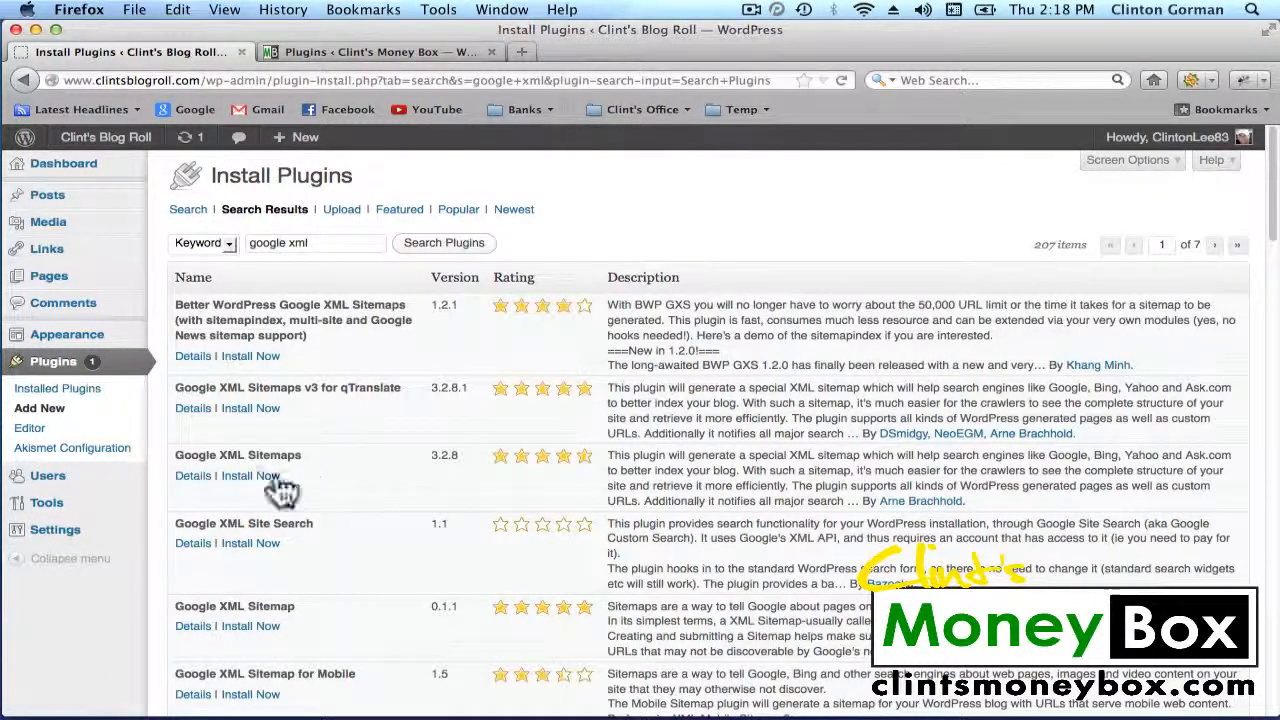
Install Google XML Sitemaps 3.2.8, confirm the prompt, and activate the plugin
left_click(251, 475)
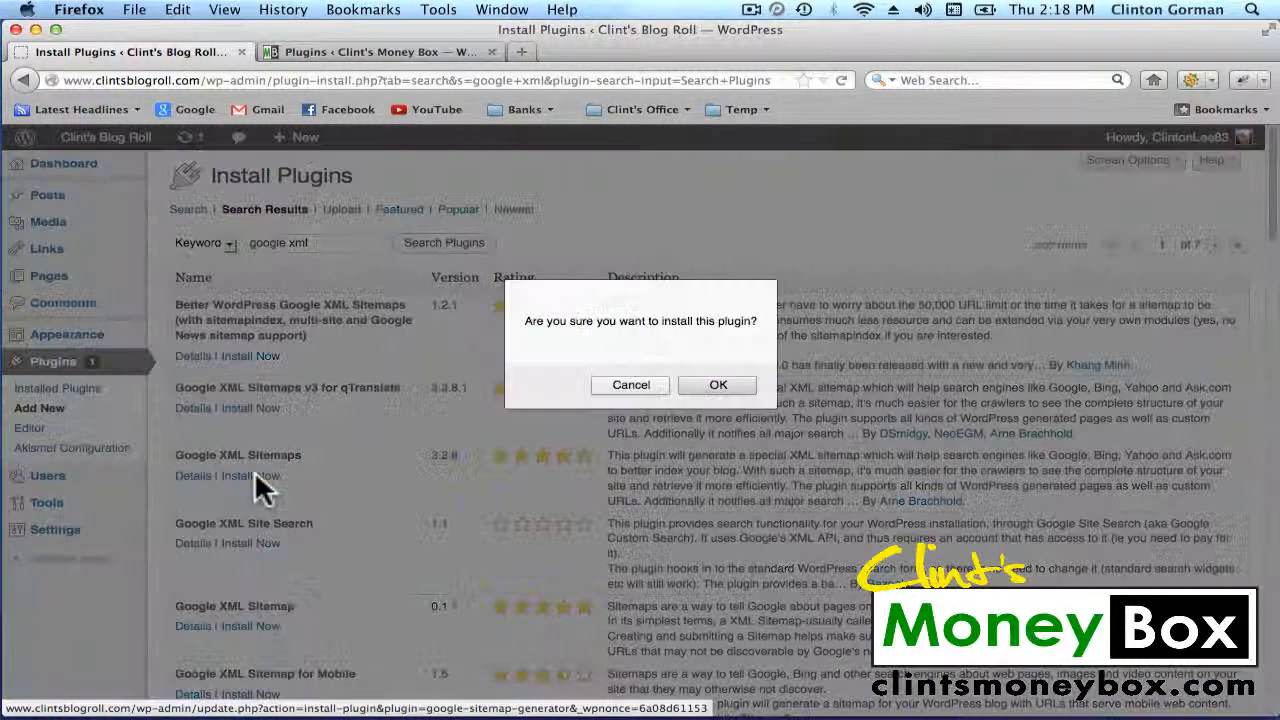
left_click(717, 385)
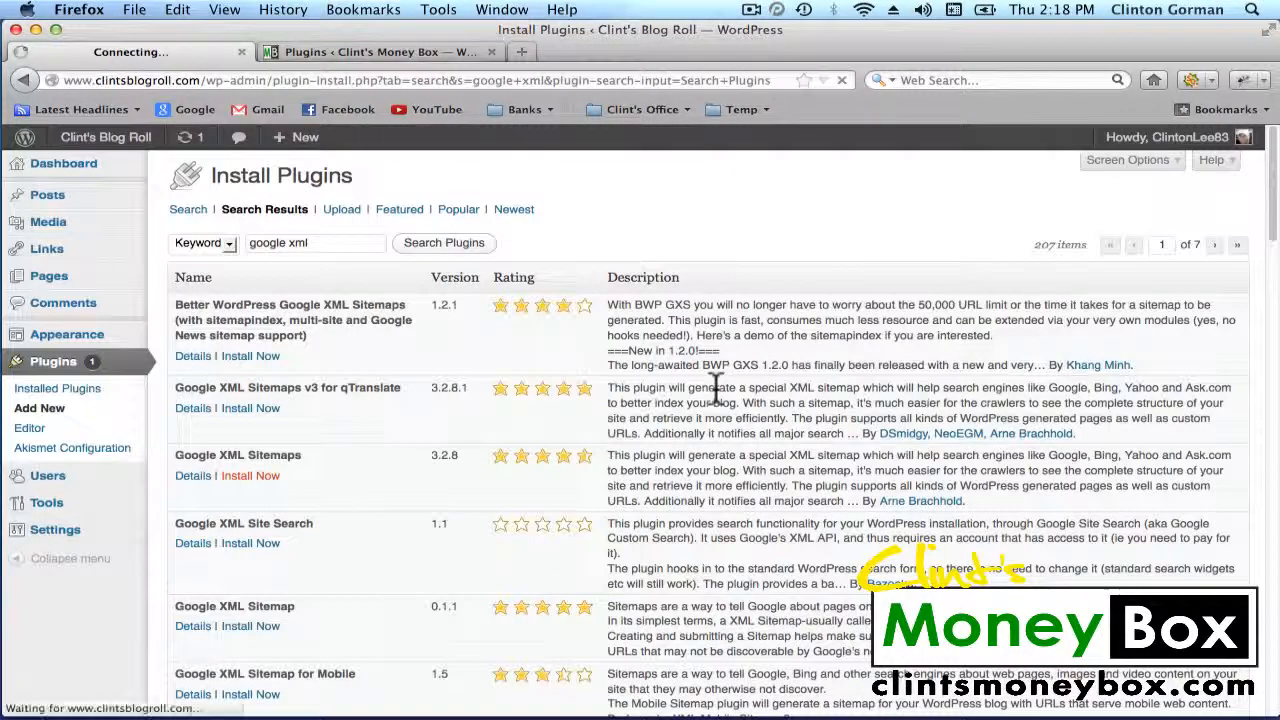
left_click(250, 475)
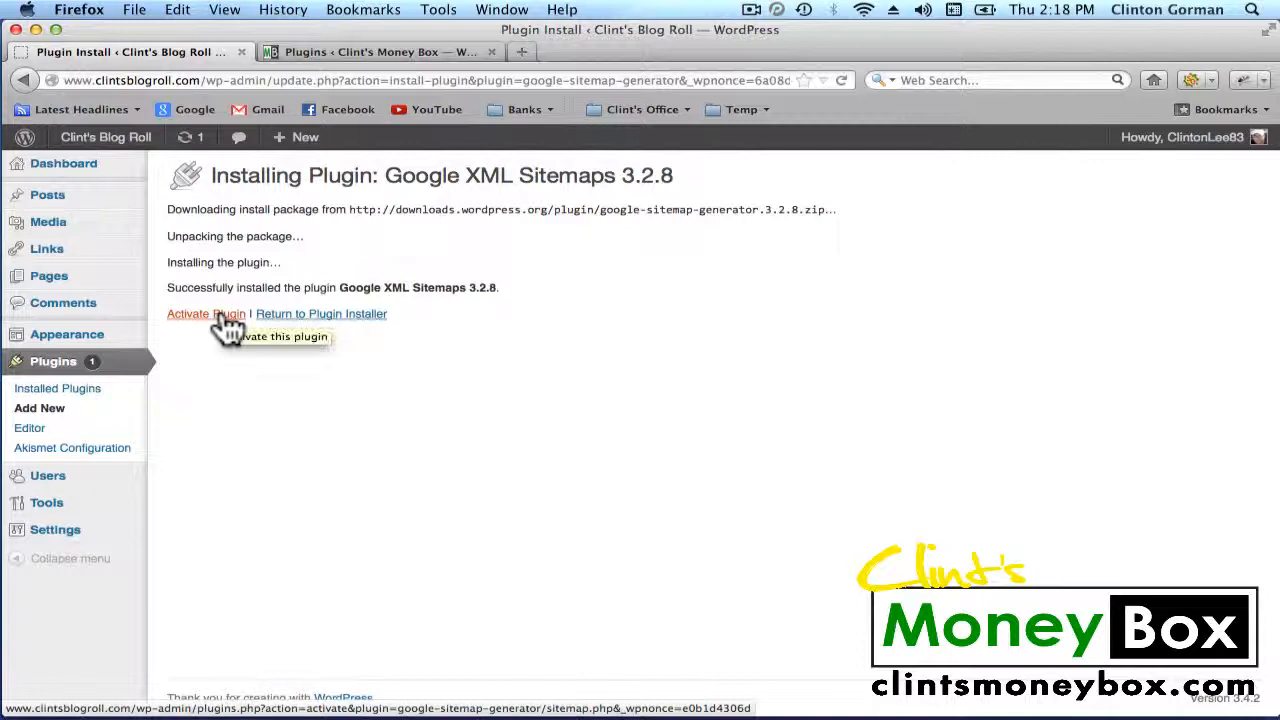
left_click(206, 313)
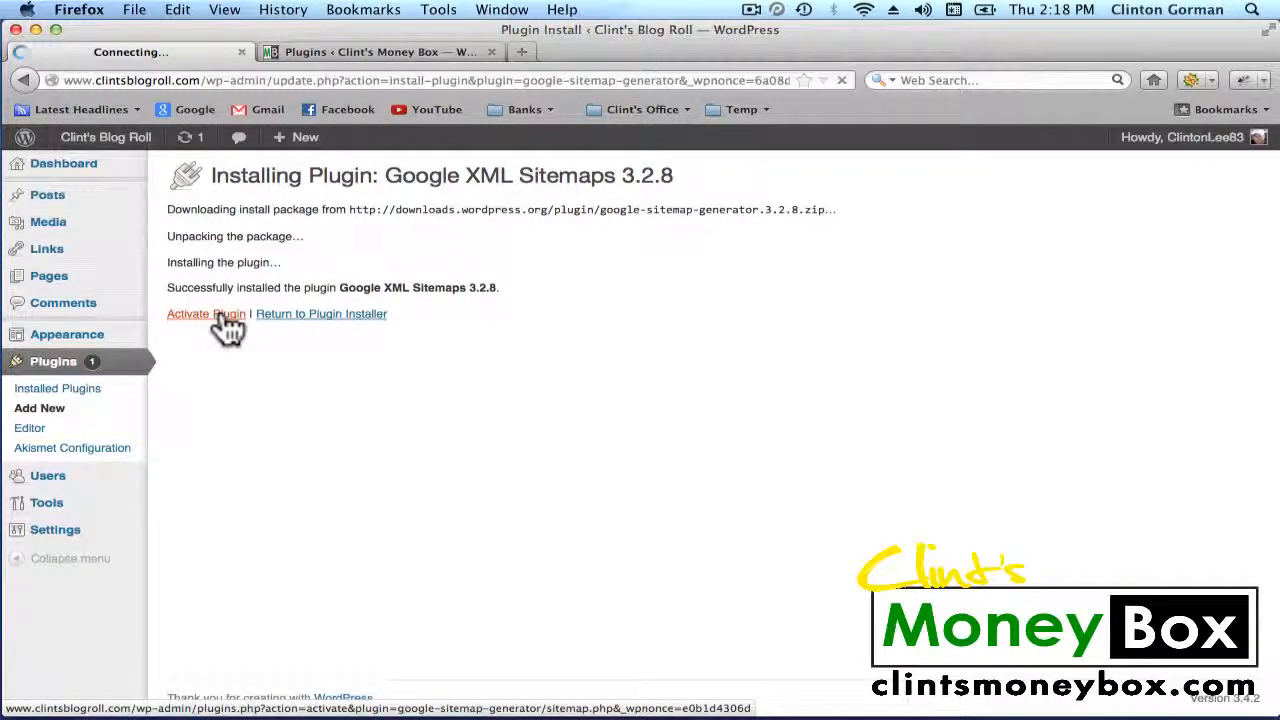
left_click(206, 313)
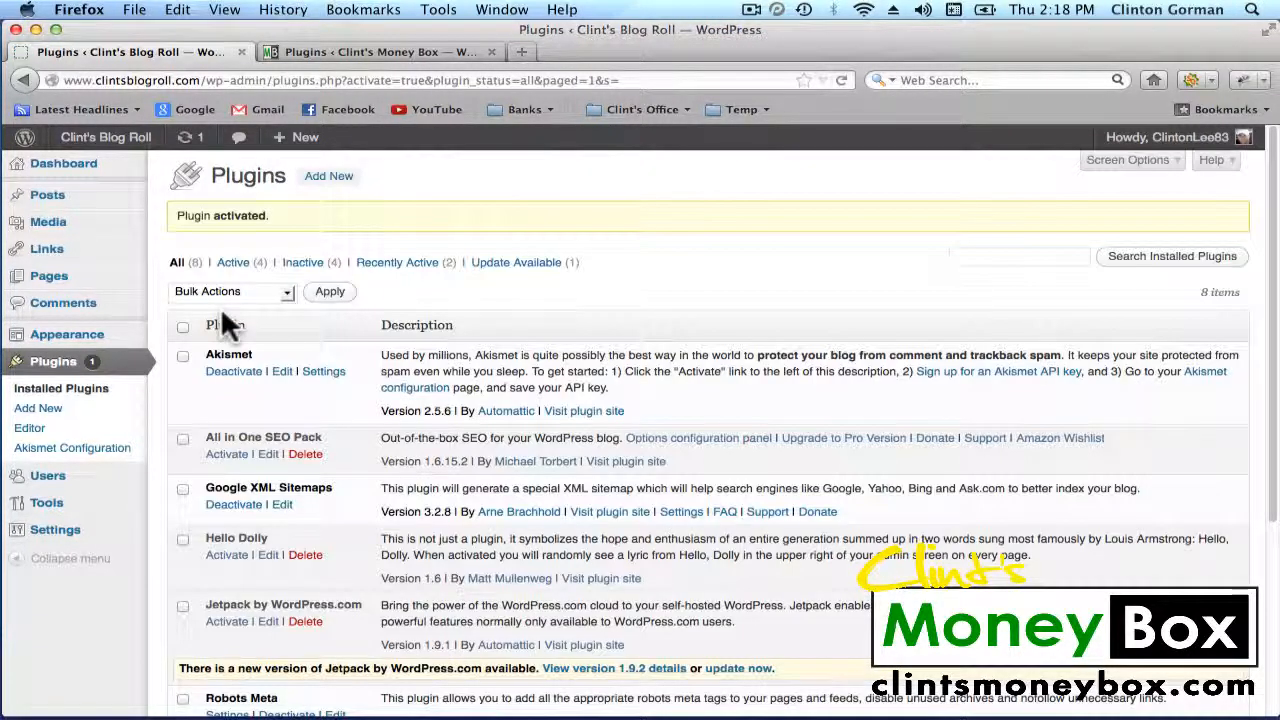
mouse_move(55, 529)
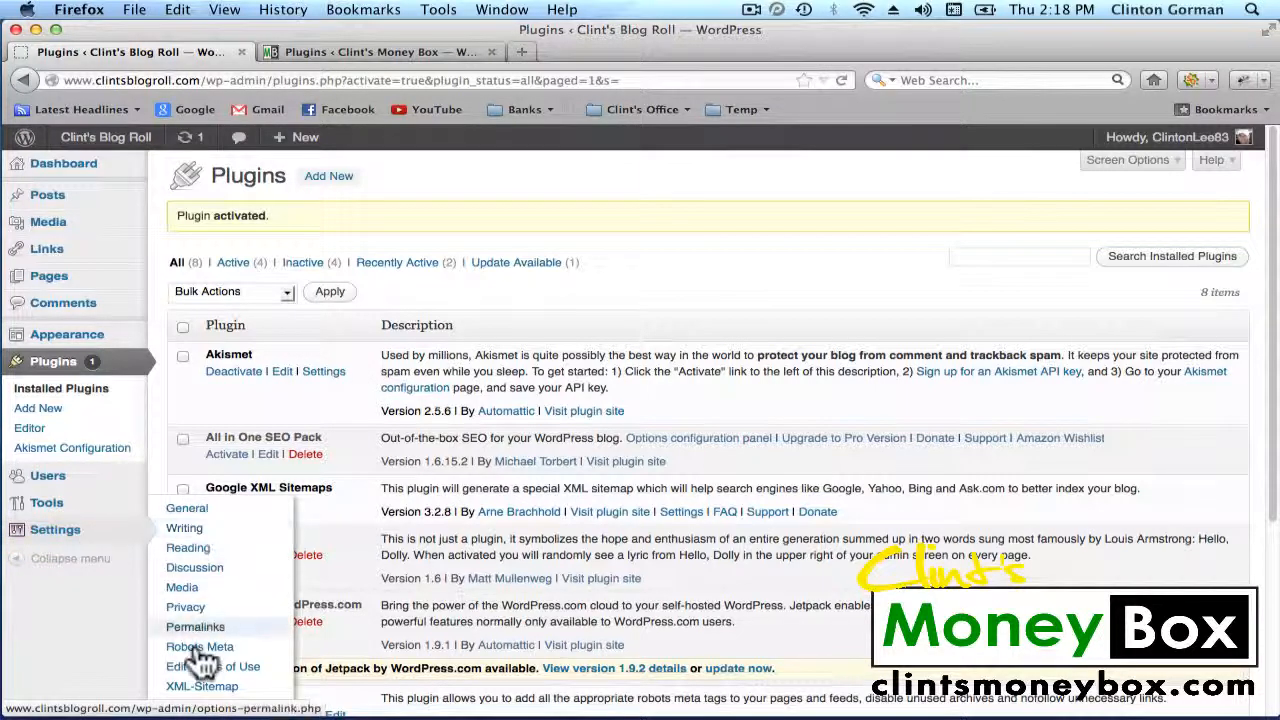
mouse_move(202, 686)
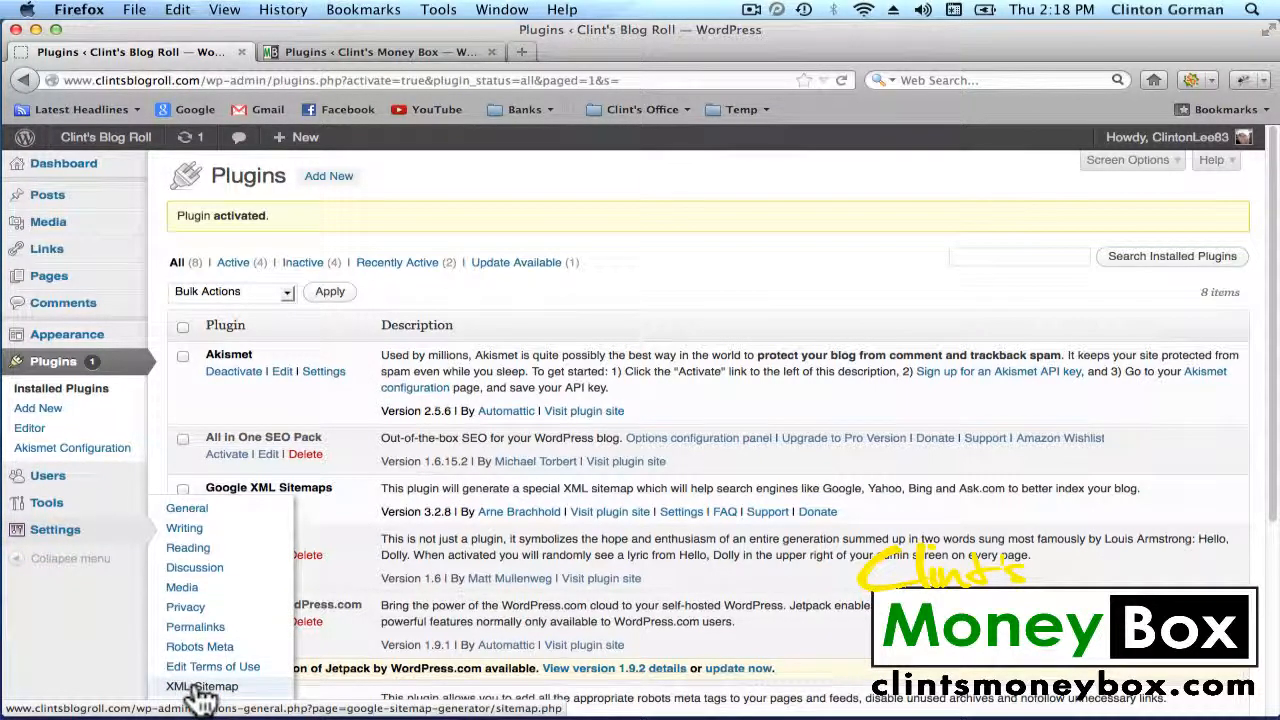
Open the XML-Sitemap page under Settings
left_click(201, 686)
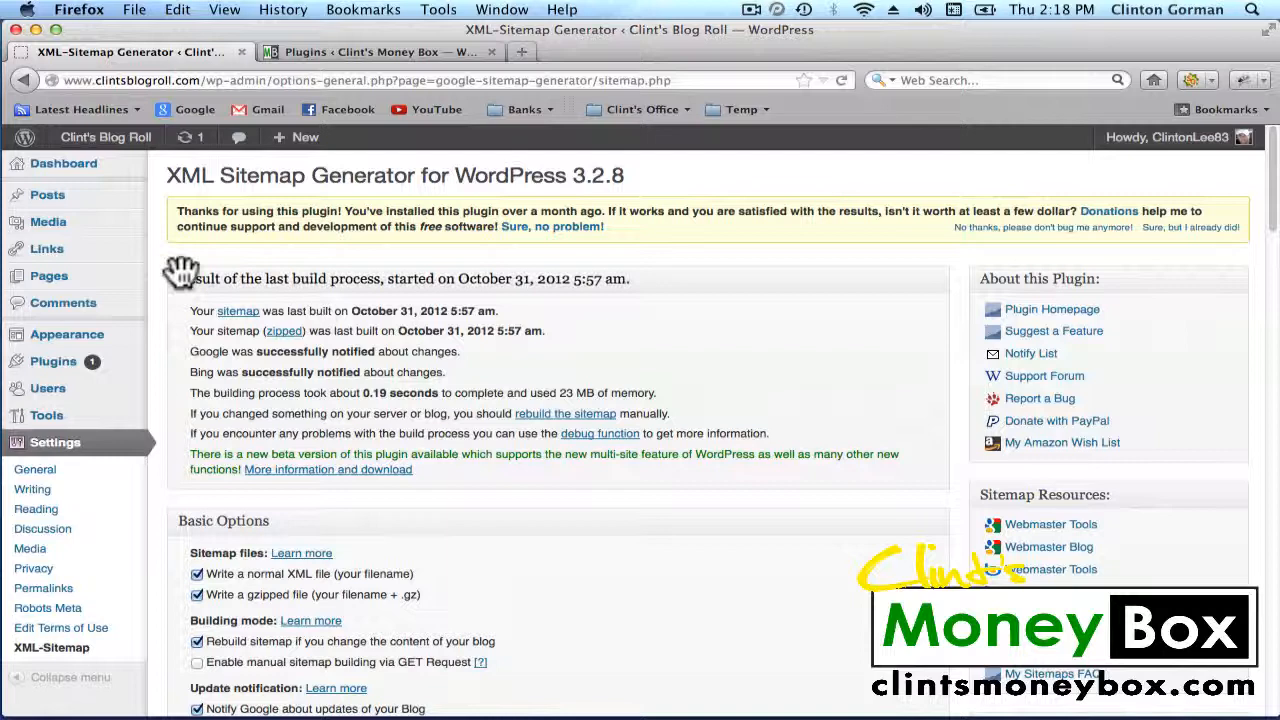
mouse_move(160, 450)
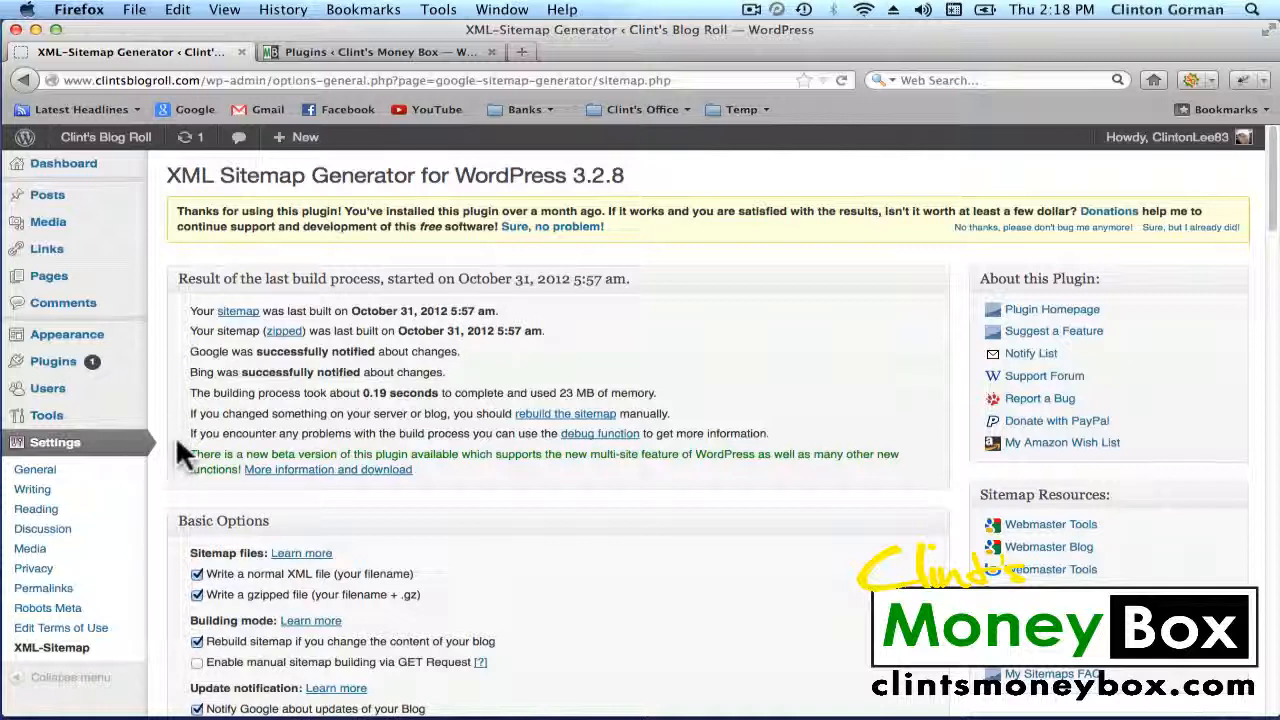
mouse_move(550, 370)
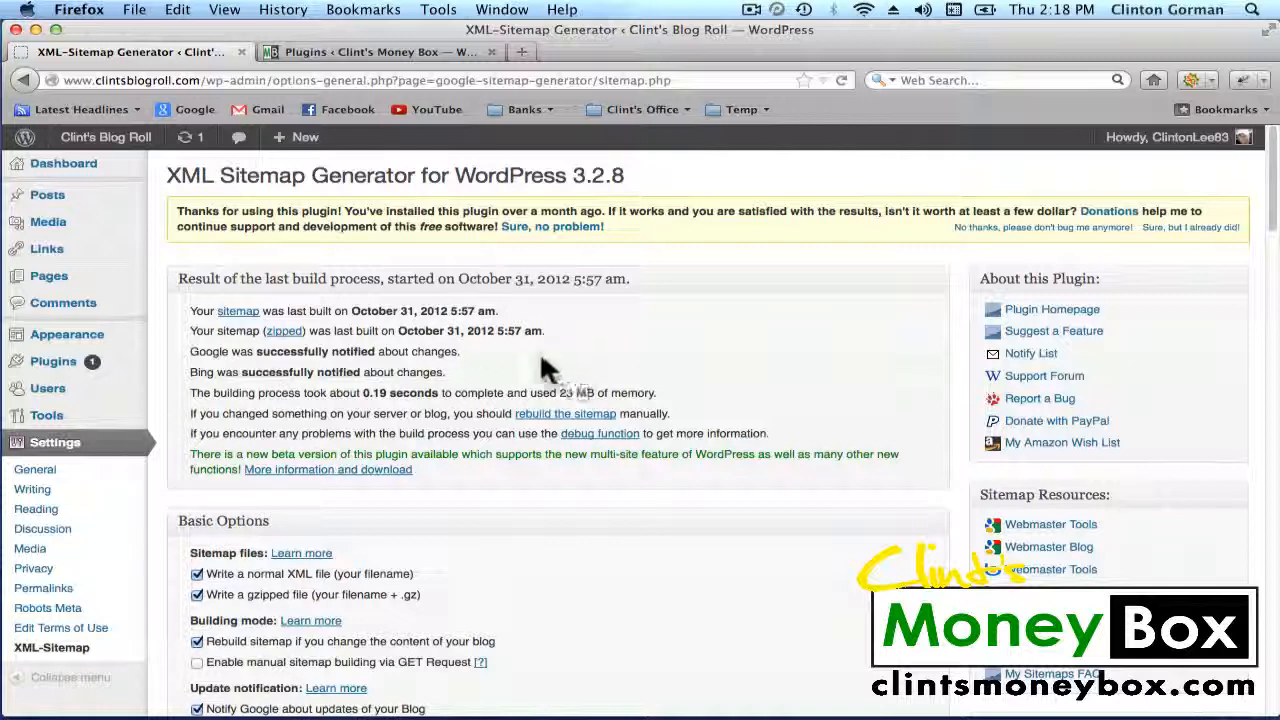
mouse_move(515, 365)
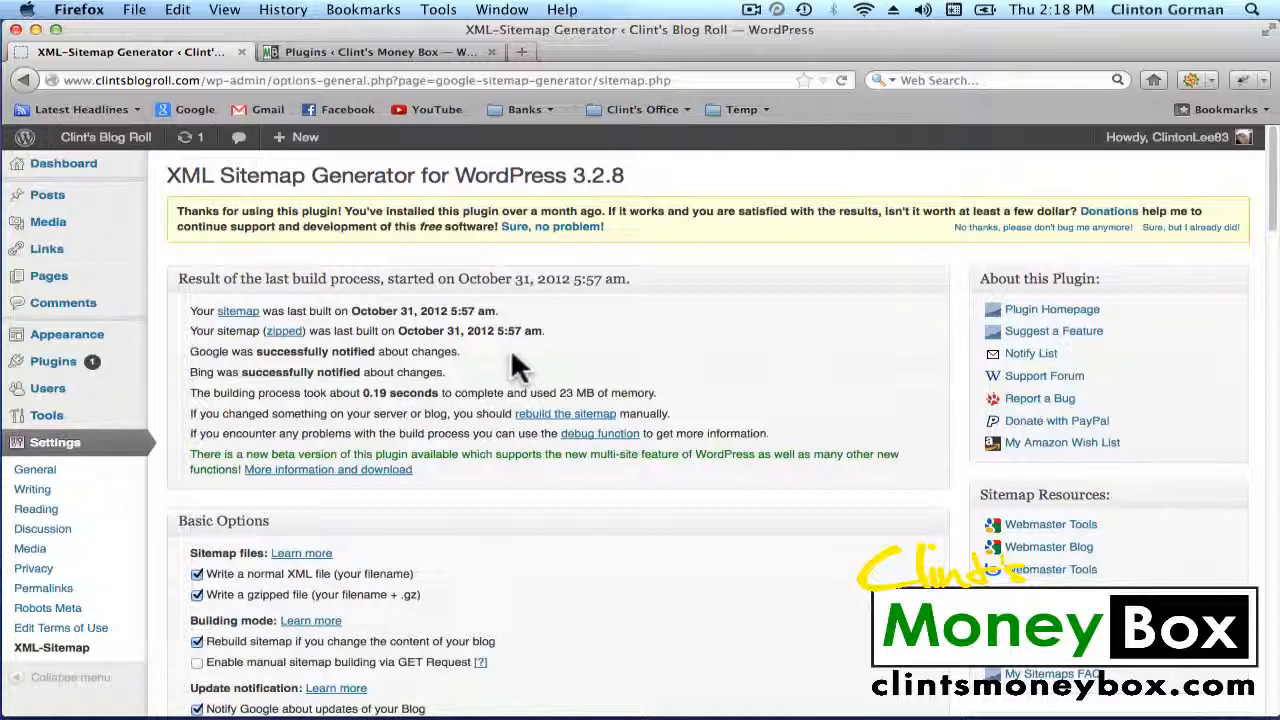
Scroll past Basic Options, Change frequencies and Priorities, then save with Update options
scroll("down", 3)
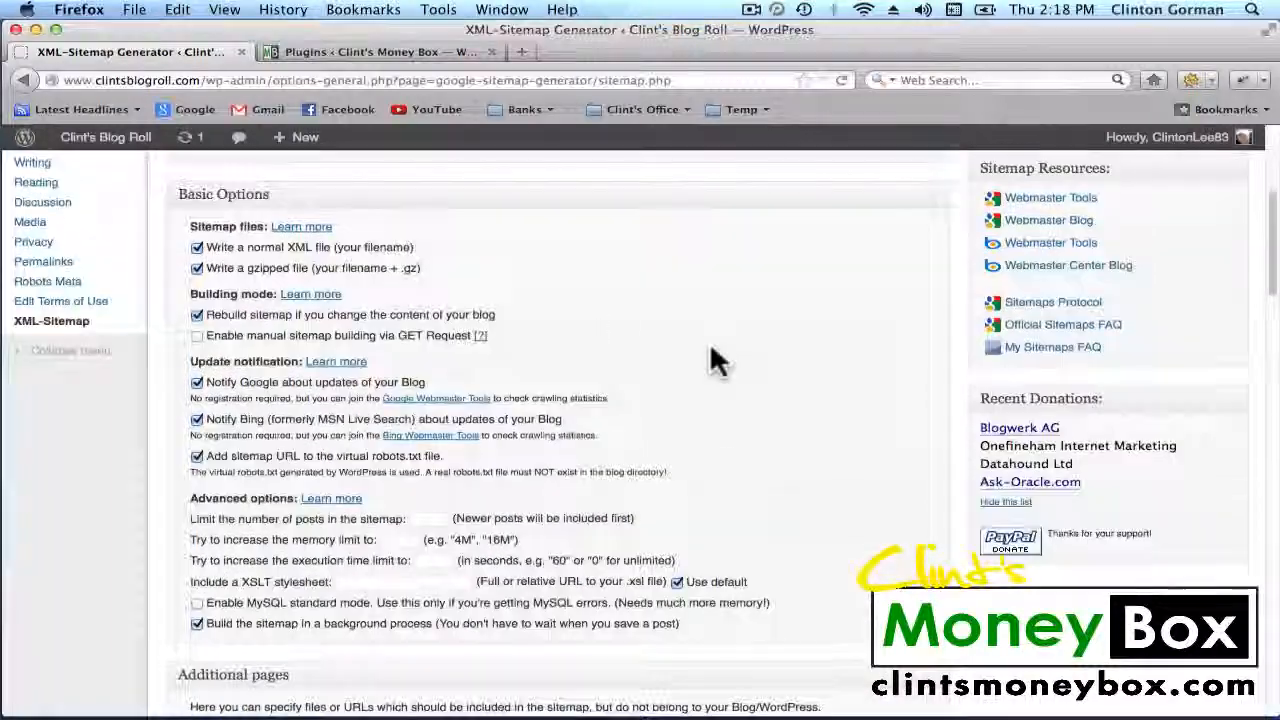
scroll("down", 3)
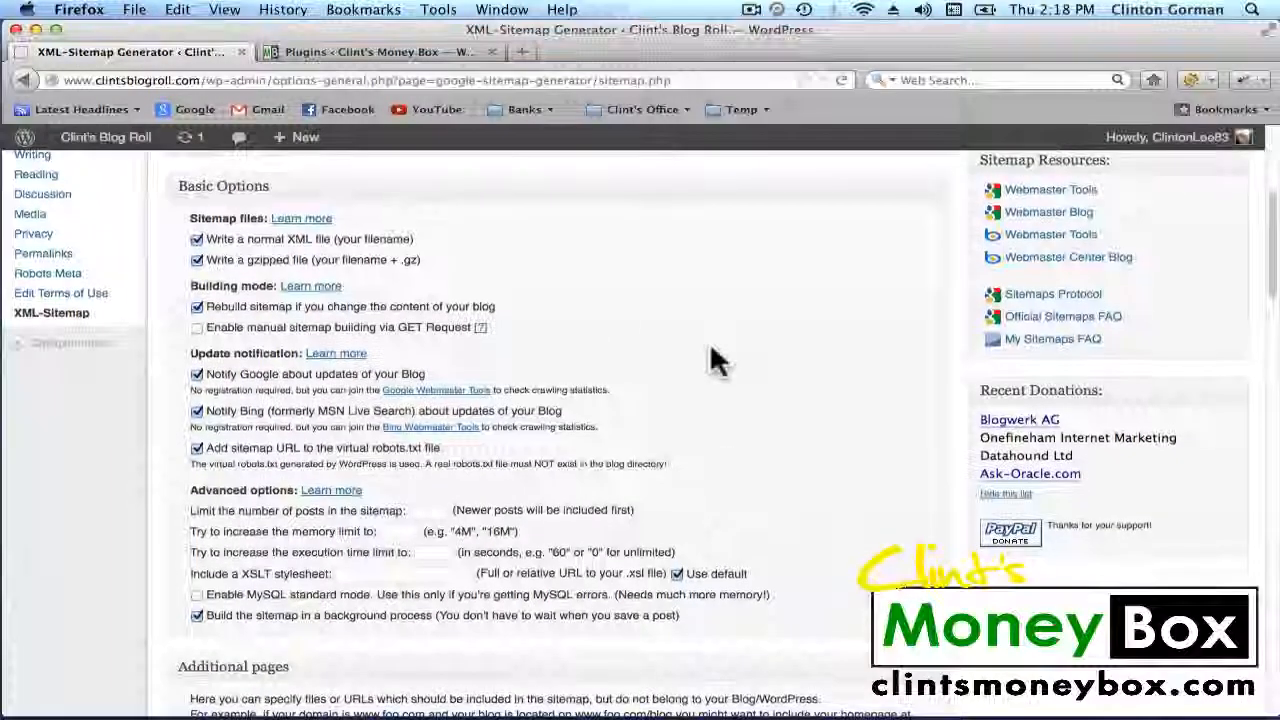
scroll("down", 3)
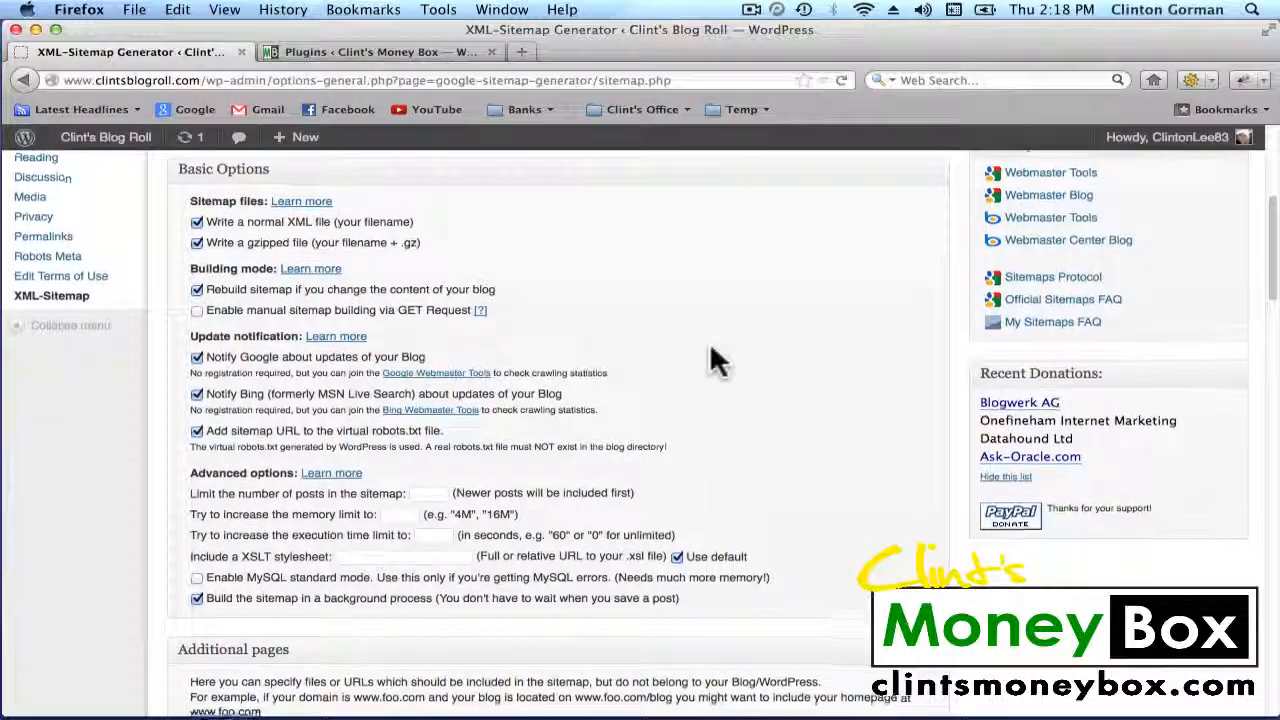
scroll("down", 3)
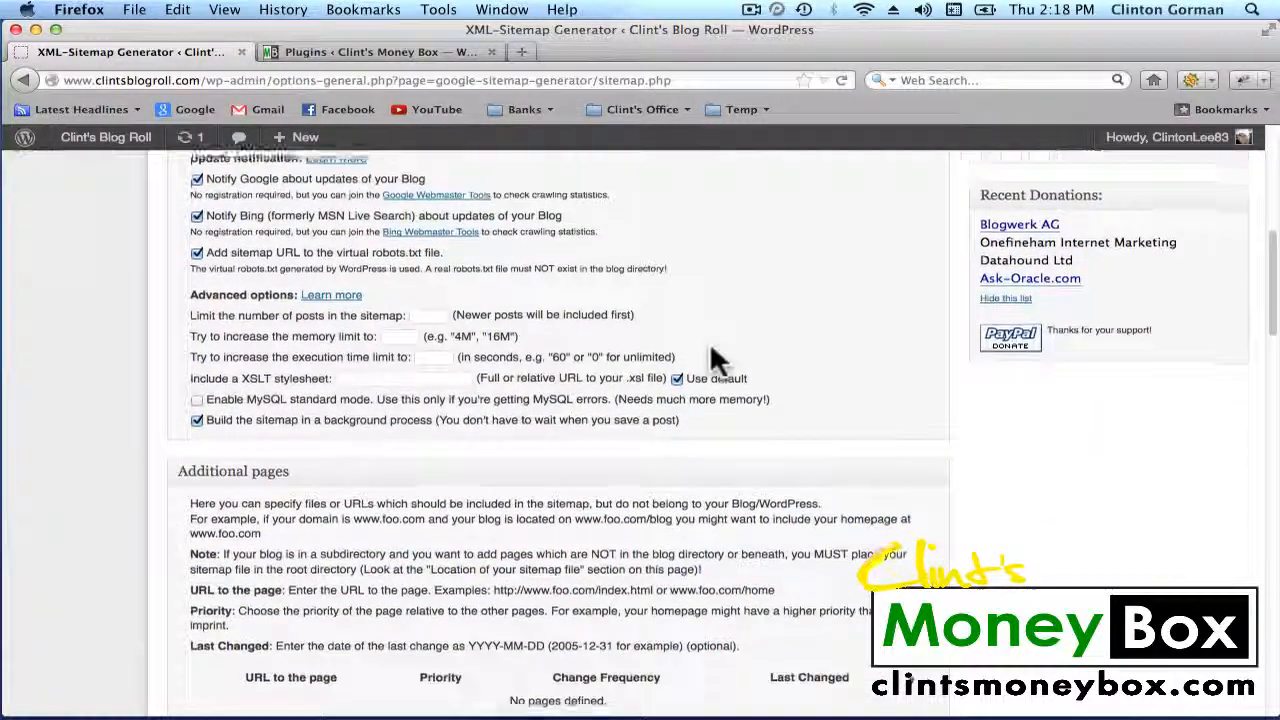
scroll("down", 3)
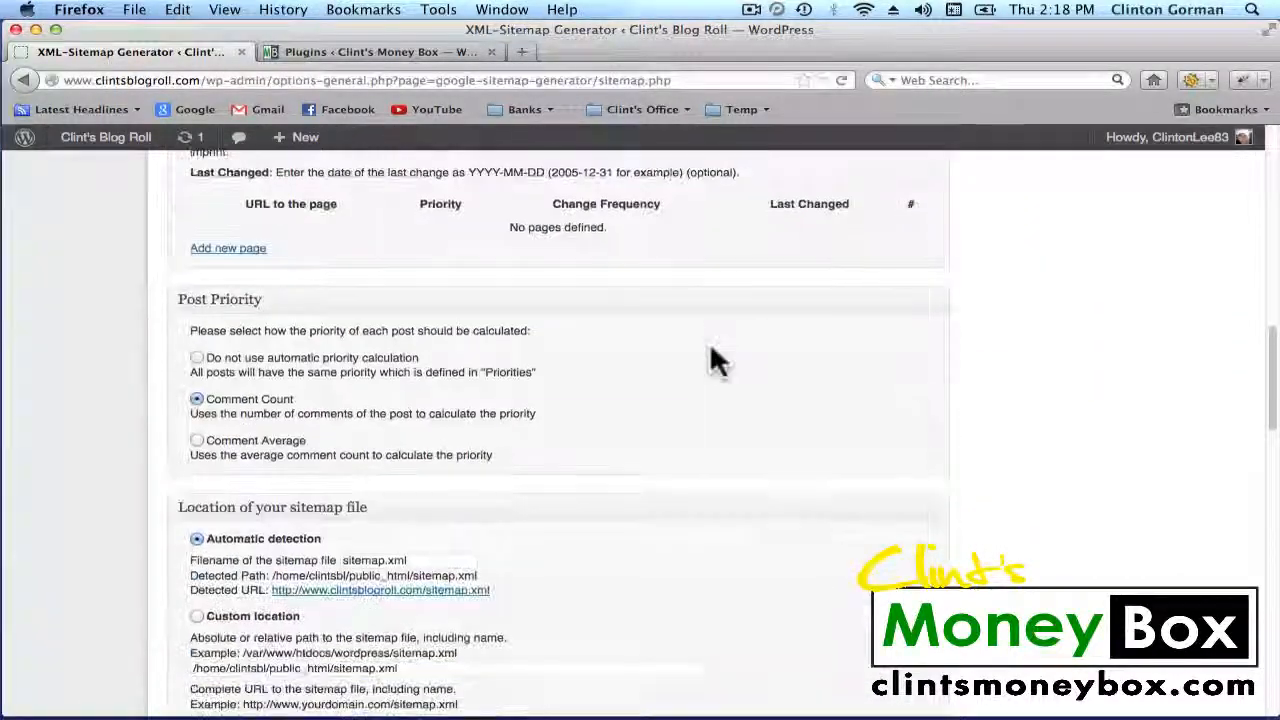
scroll("down", 3)
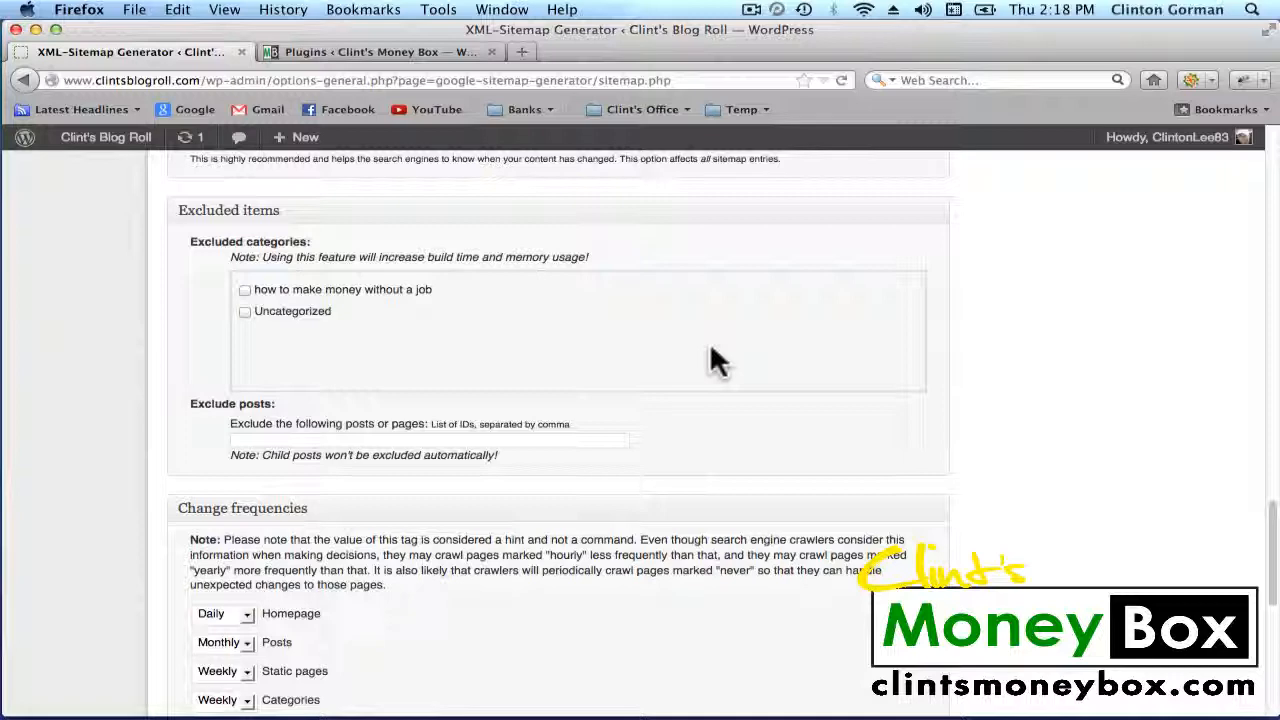
scroll("down", 3)
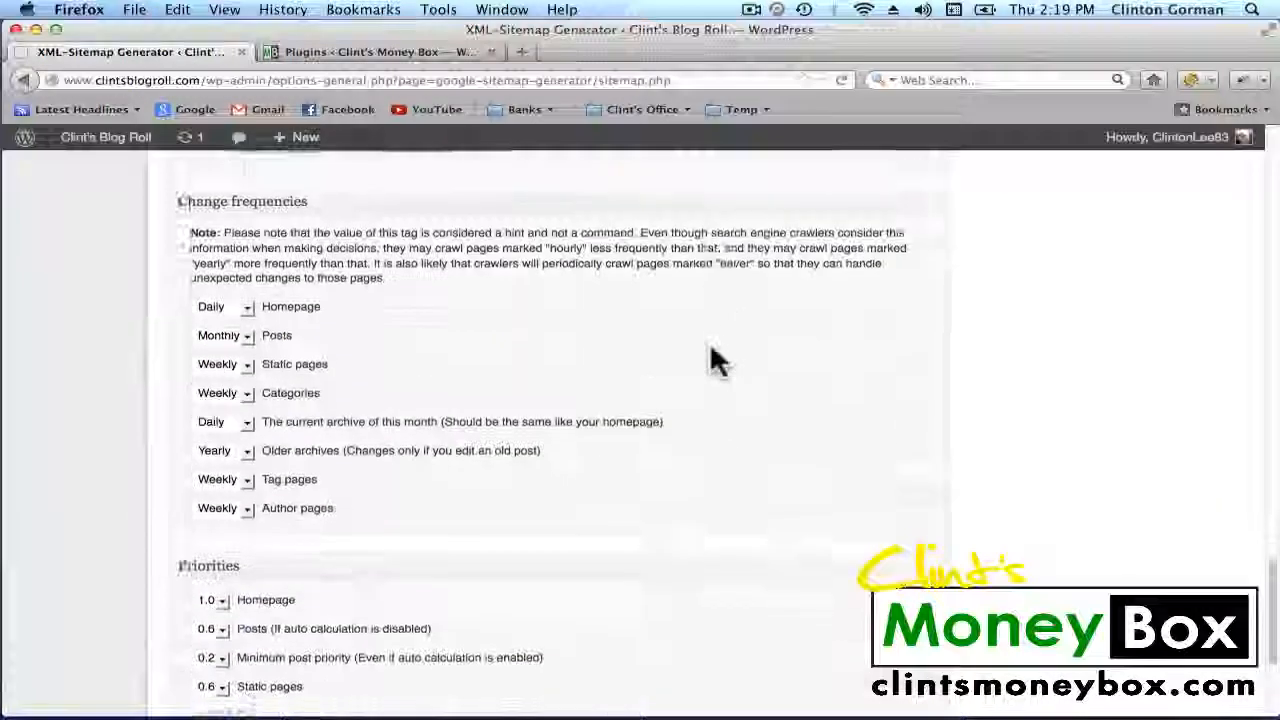
scroll("down", 3)
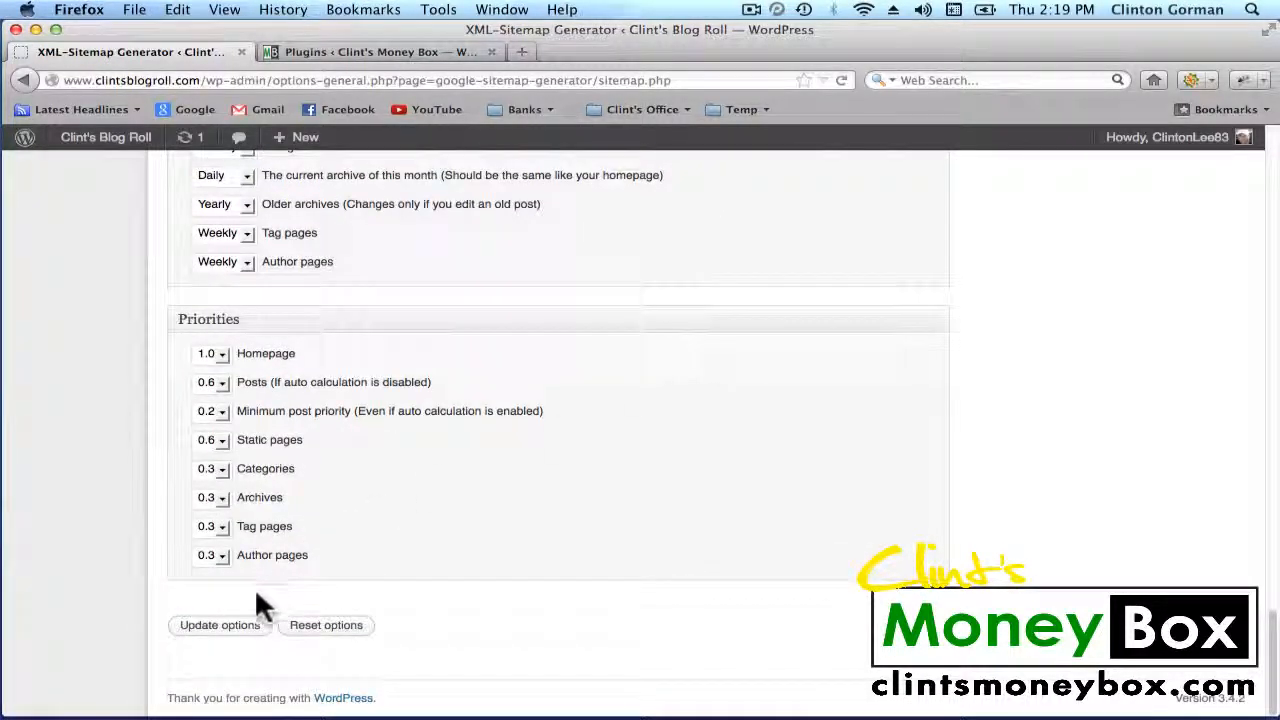
left_click(219, 625)
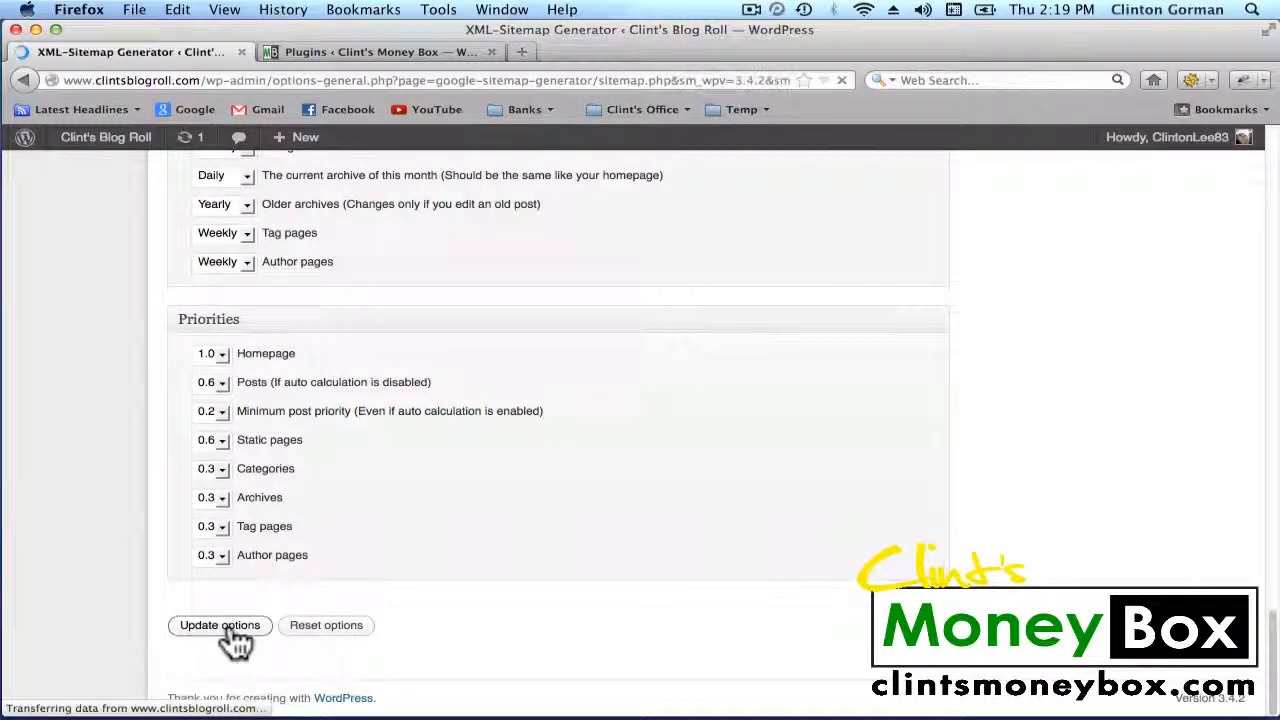
left_click(219, 625)
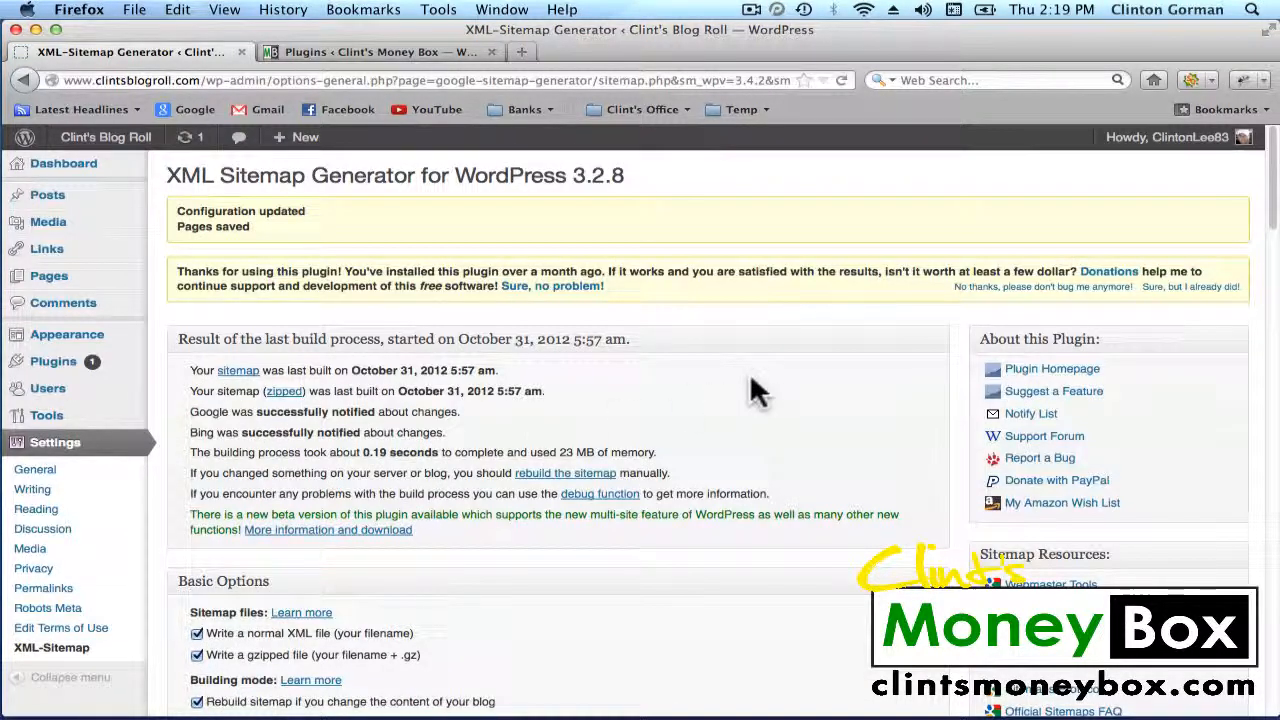